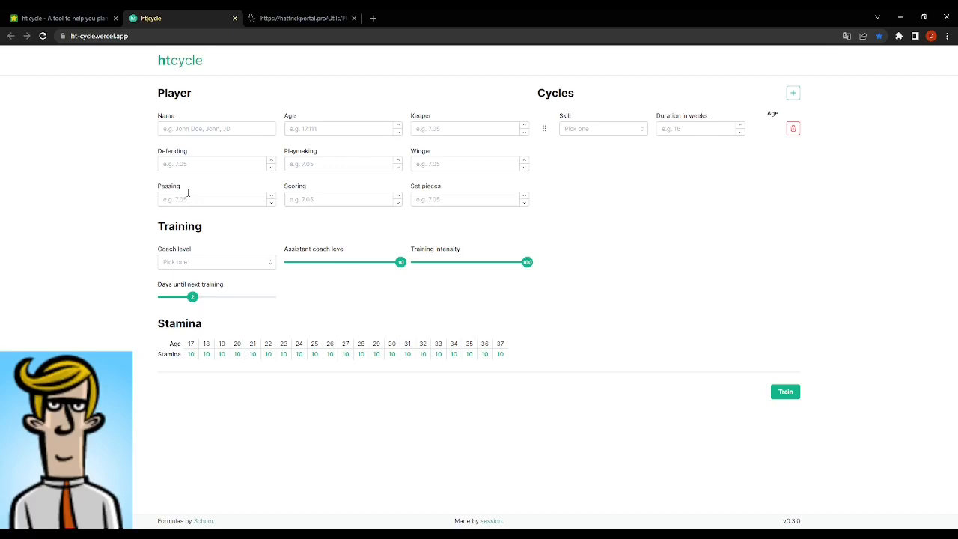
Enter 'Player Player', age 17.003, keeper 1.00, five skills at 5.00, set pieces 3.00.
{"action": "type", "text": "Player Player"}
{"action": "type", "text": "17,003"}
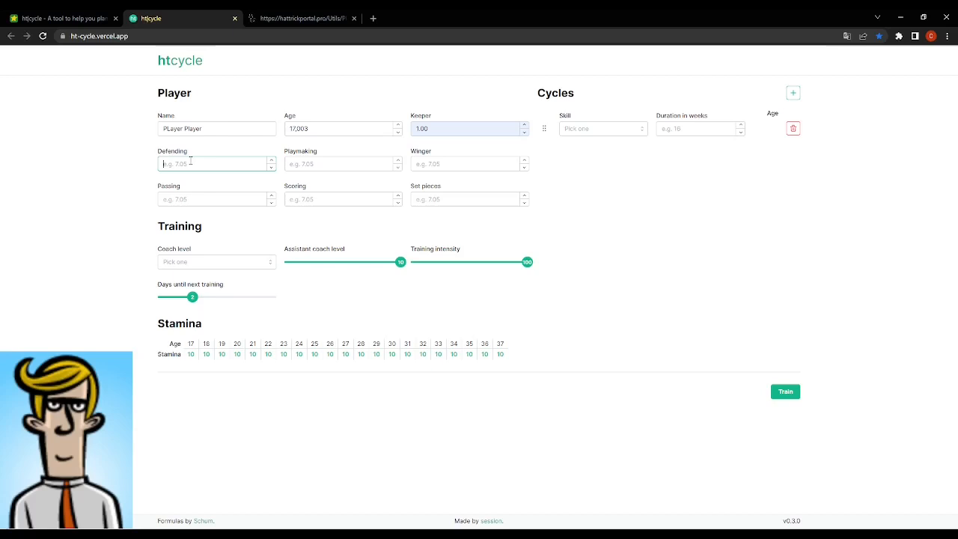
{"action": "type", "text": "5.00"}
{"action": "left_click", "coordinate": [469, 199]}
{"action": "type", "text": "3"}
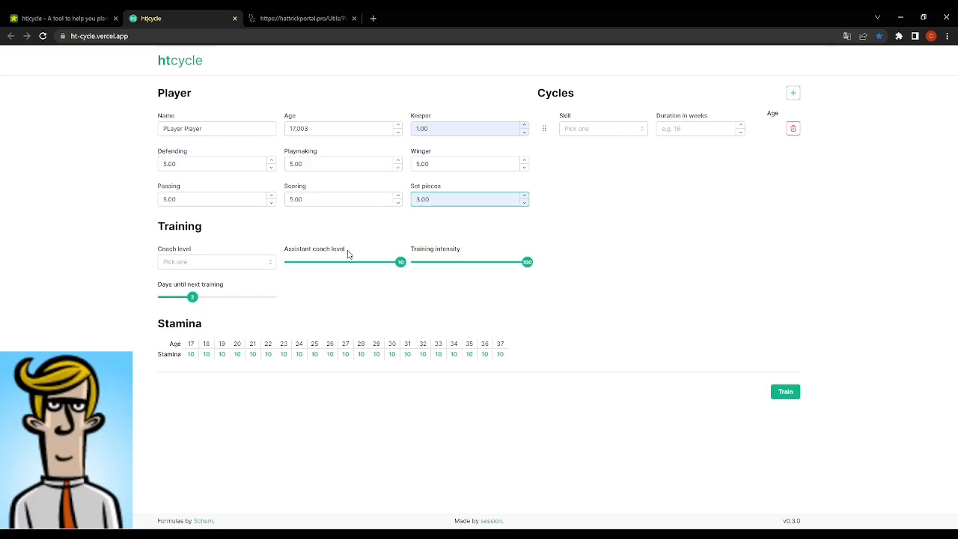
Choose Solid coach level and set the first cycle to Playmaking for 32 weeks.
{"action": "left_click", "coordinate": [216, 261]}
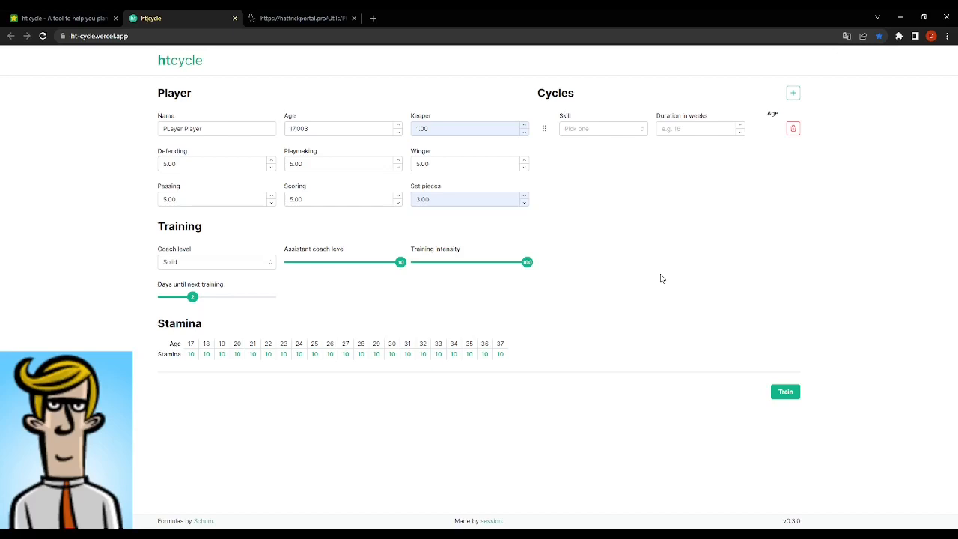
{"action": "left_click", "coordinate": [603, 128]}
{"action": "type", "text": "32"}
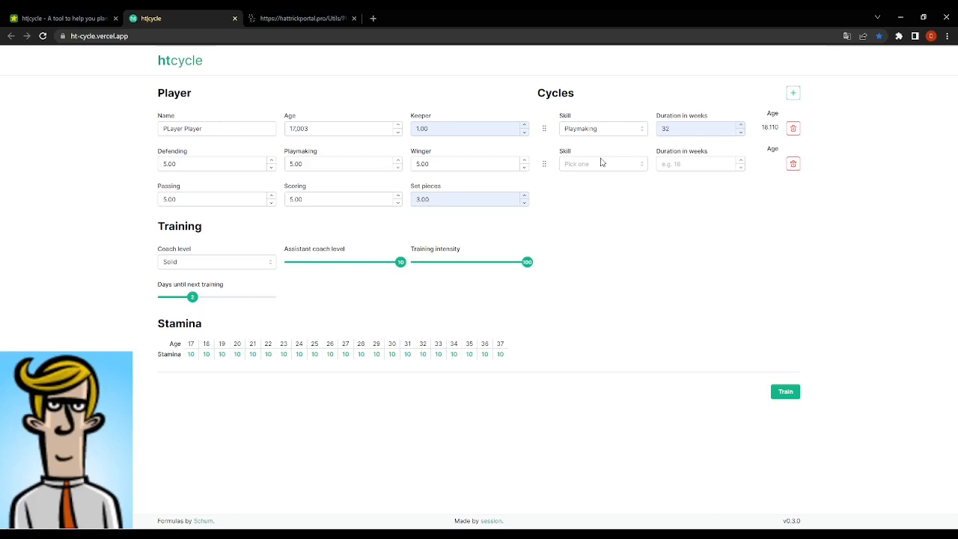
Add cycles Defending 16, Scoring 16 and Playmaking 32 weeks, ending at age 22.110.
{"action": "left_click", "coordinate": [602, 163]}
{"action": "type", "text": "16"}
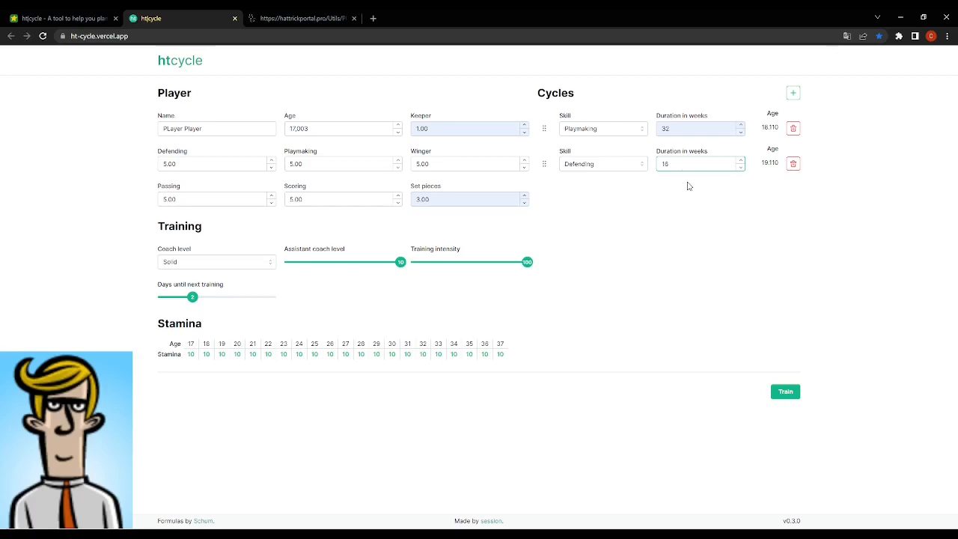
{"action": "left_click", "coordinate": [793, 92]}
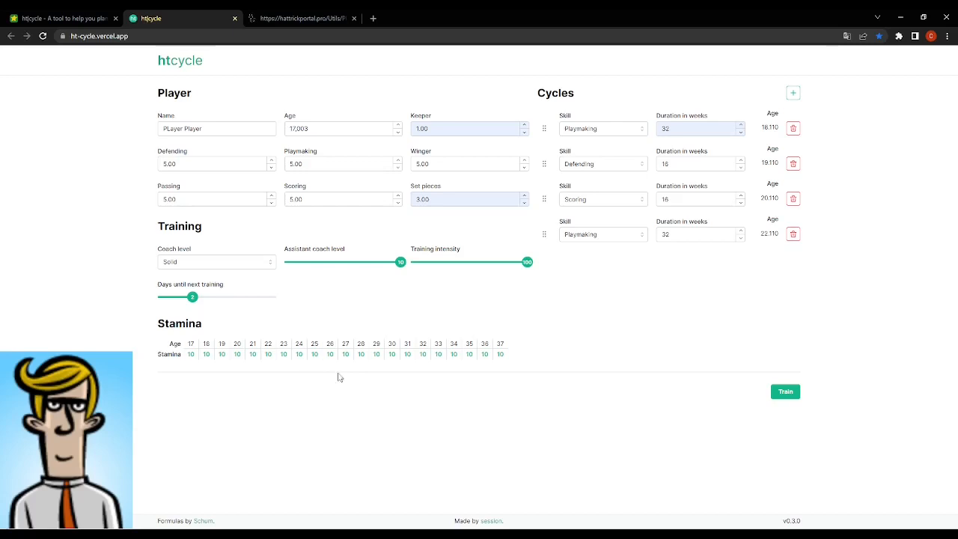
{"action": "mouse_move", "coordinate": [665, 251]}
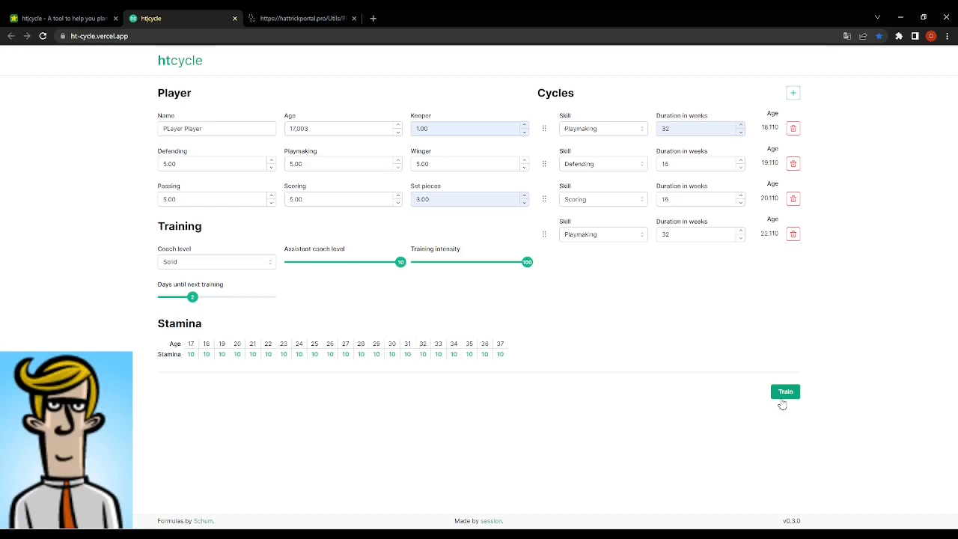
{"action": "mouse_move", "coordinate": [786, 391]}
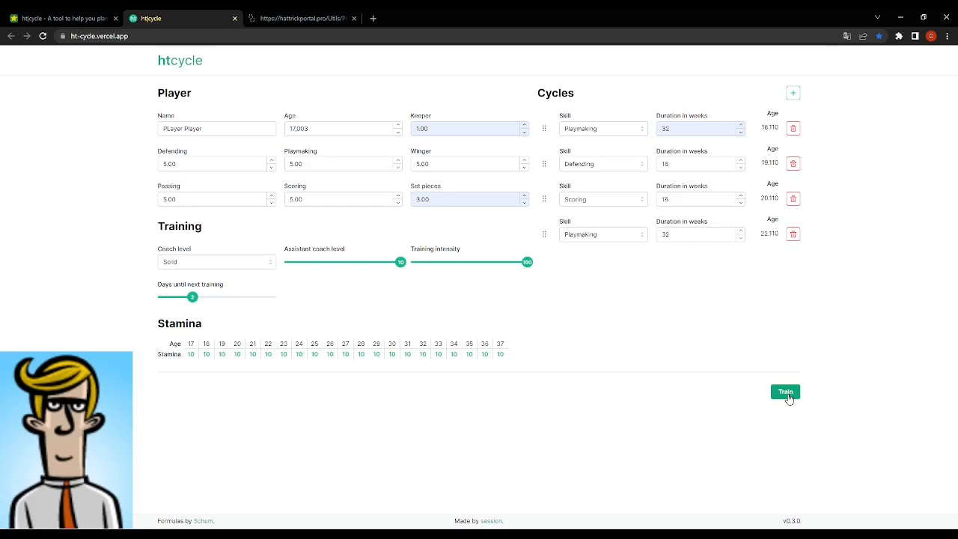
Run Train: by age 22 Playmaking 10.36, Defending 8.75, Scoring 9.12.
{"action": "left_click", "coordinate": [785, 392]}
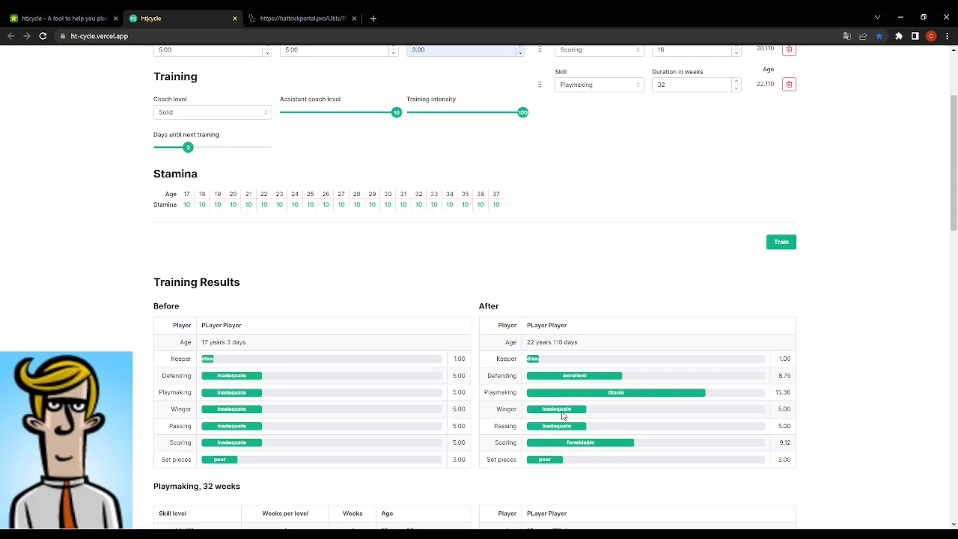
Scroll through per-cycle tables, Playmaking titanic at 22 years 82 days, down to Wages.
{"action": "scroll", "scroll_direction": "down", "scroll_amount": 3}
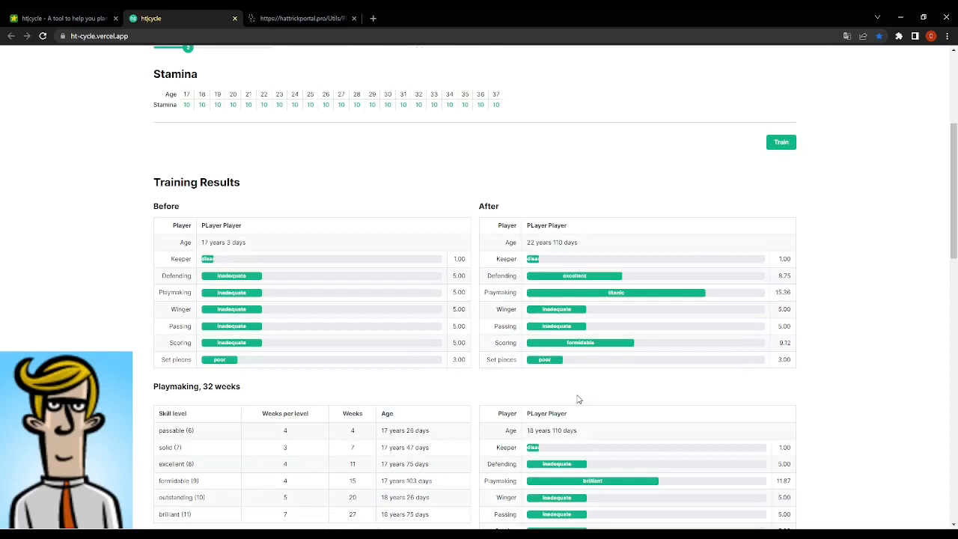
{"action": "scroll", "scroll_direction": "down", "scroll_amount": 3}
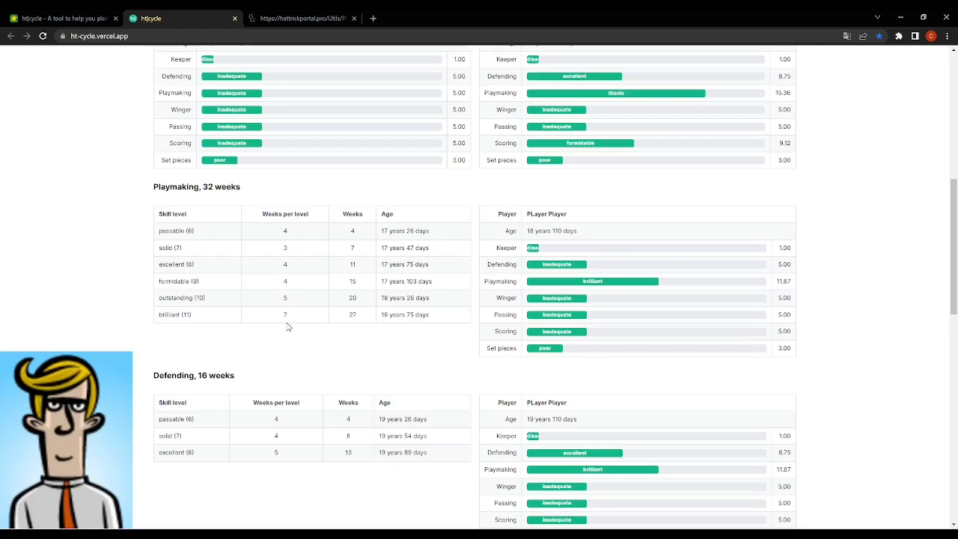
{"action": "scroll", "scroll_direction": "down", "scroll_amount": 3}
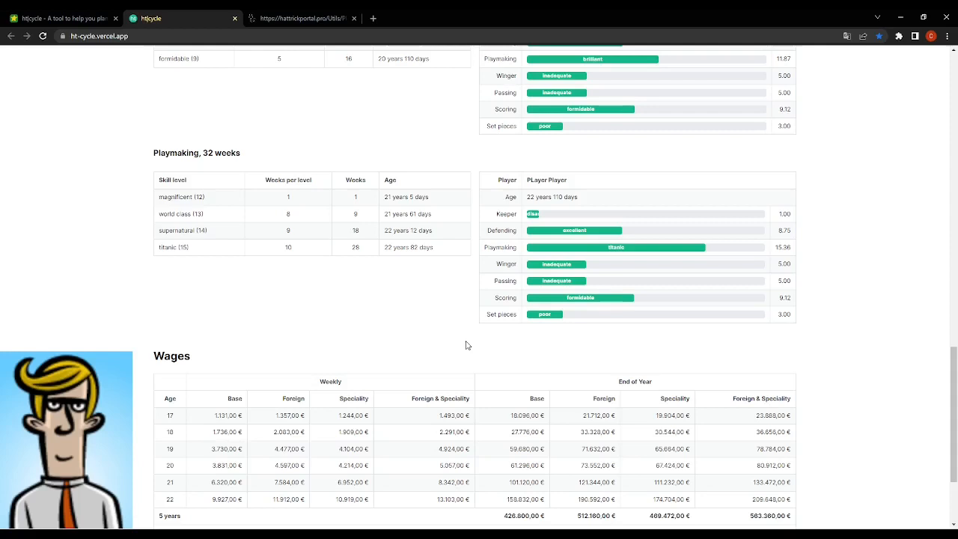
Scroll further to the wages five-year totals and wage difference rows.
{"action": "scroll", "scroll_direction": "down", "scroll_amount": 3}
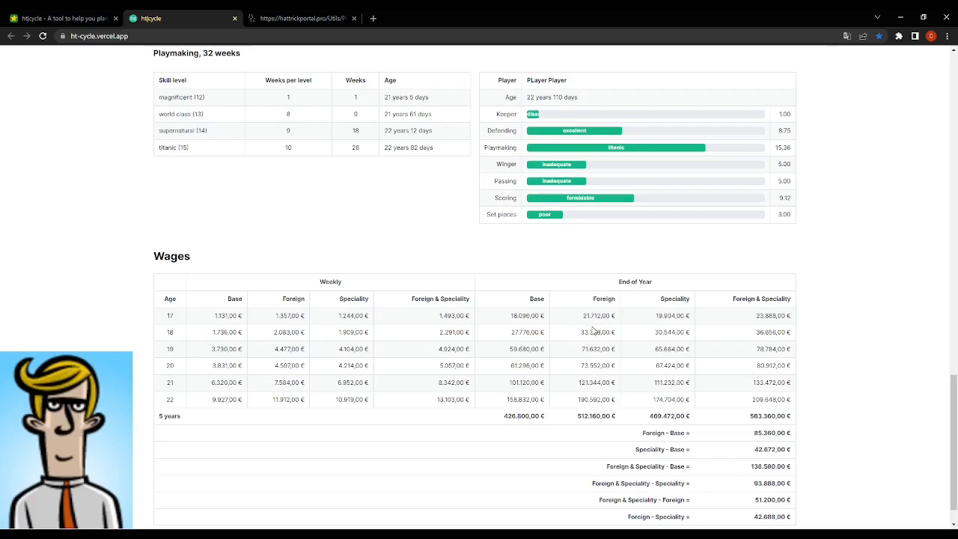
{"action": "mouse_move", "coordinate": [658, 305]}
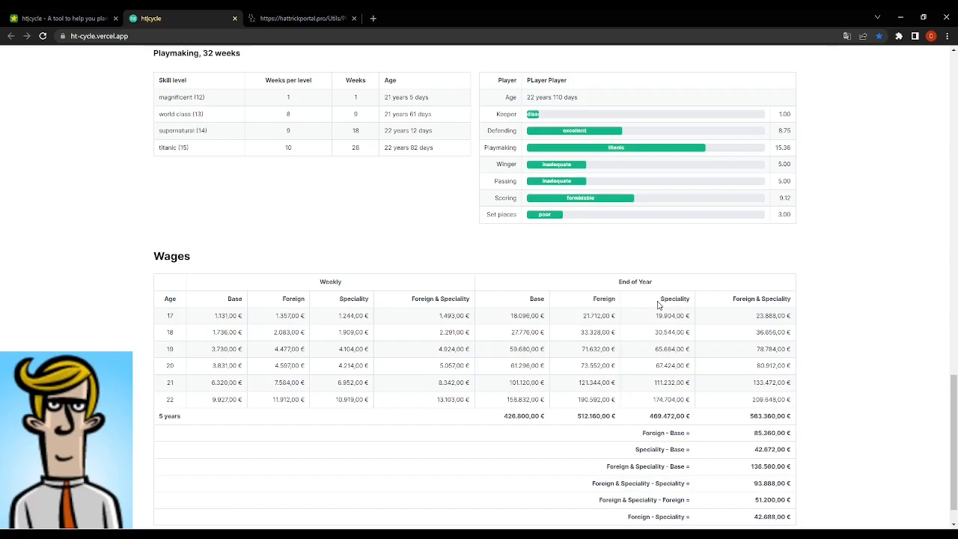
{"action": "mouse_move", "coordinate": [634, 399]}
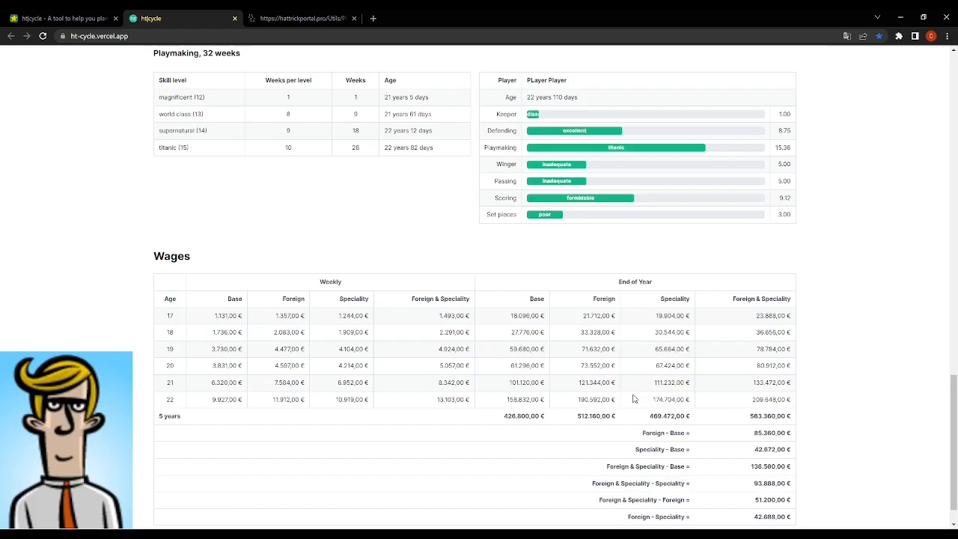
{"action": "mouse_move", "coordinate": [660, 393]}
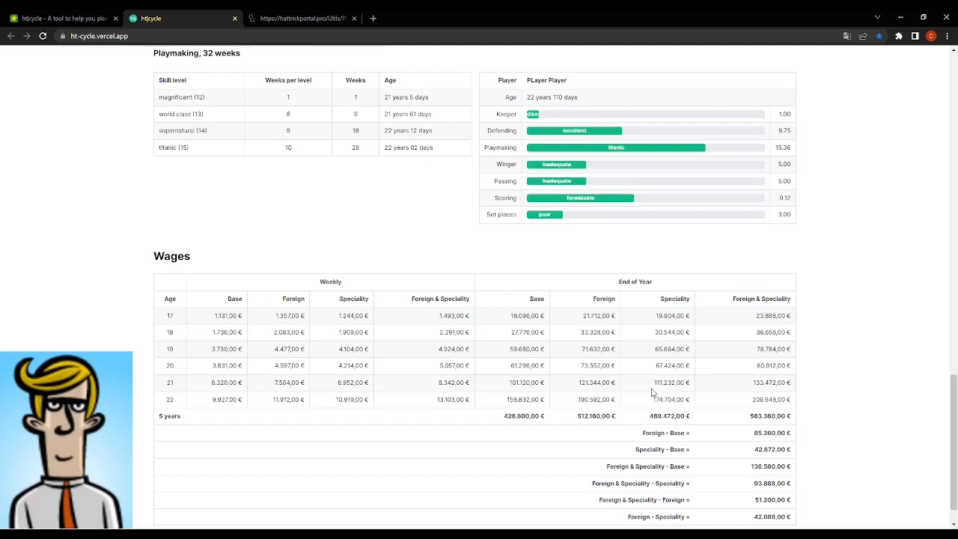
{"action": "scroll", "scroll_direction": "down", "scroll_amount": 3}
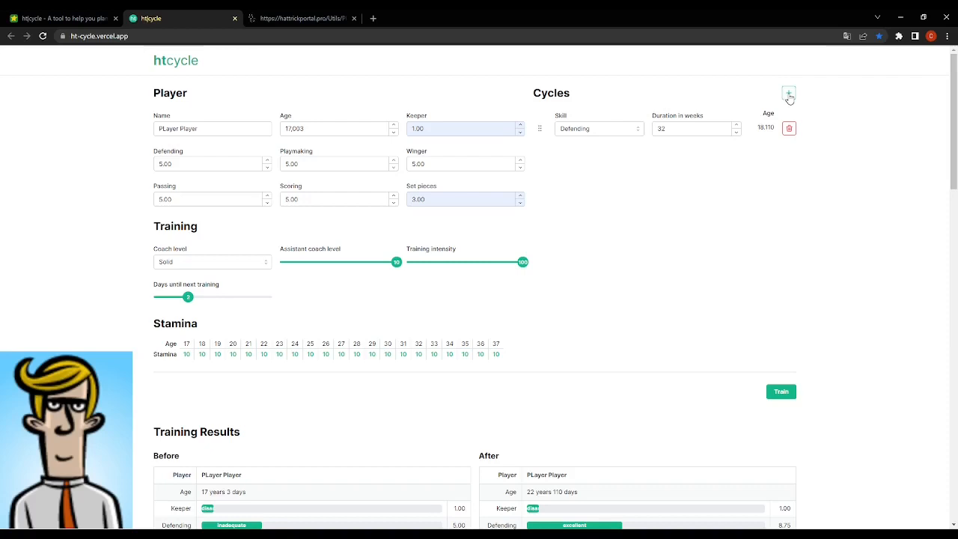
After Defending 32, add Playmaking 64, Scoring 16, Passing 48 and Playmaking 48 weeks.
{"action": "left_click", "coordinate": [788, 93]}
{"action": "type", "text": "64"}
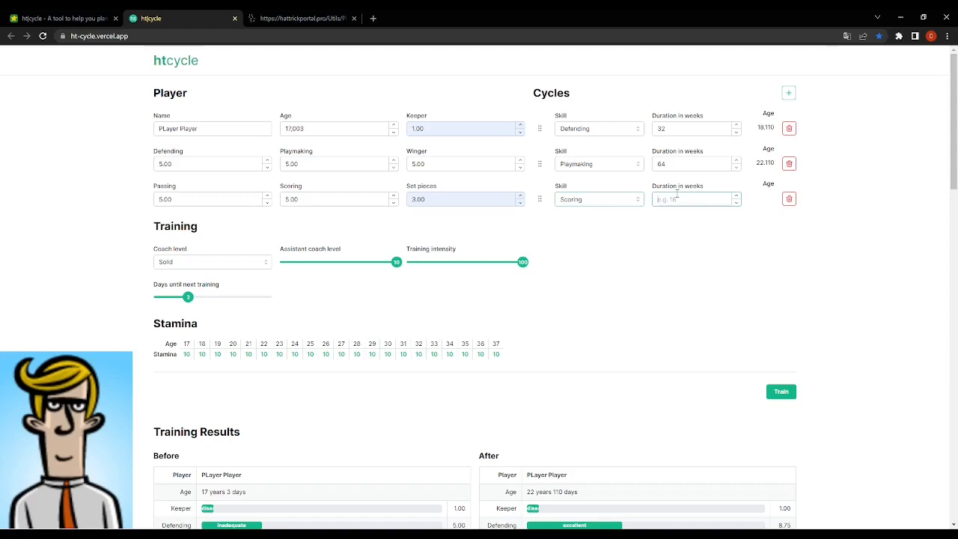
{"action": "left_click", "coordinate": [788, 92]}
{"action": "type", "text": "40"}
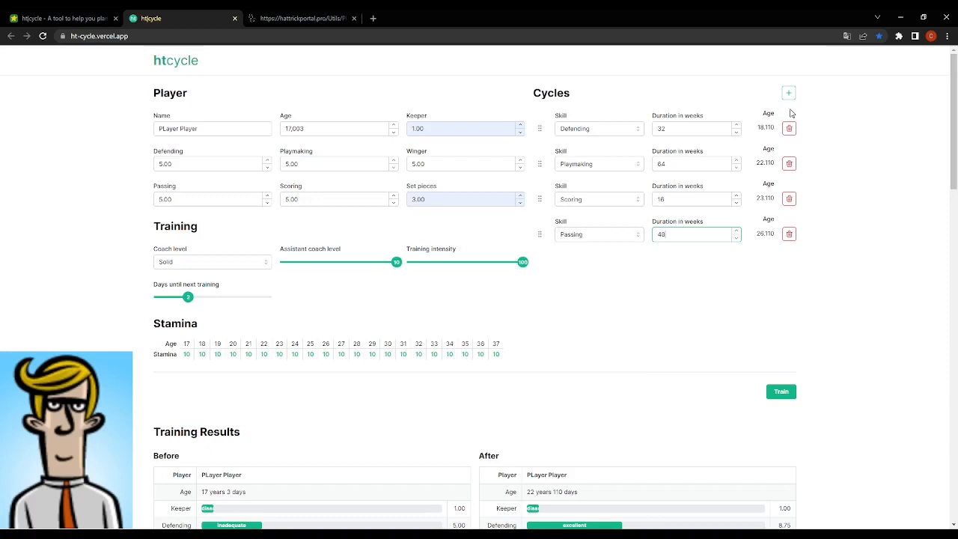
{"action": "left_click", "coordinate": [788, 92]}
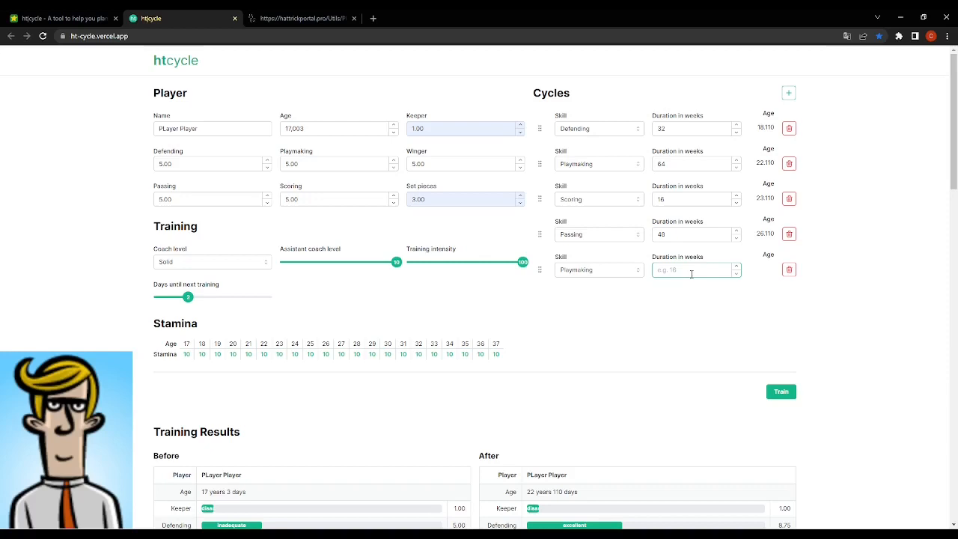
{"action": "left_click", "coordinate": [780, 392]}
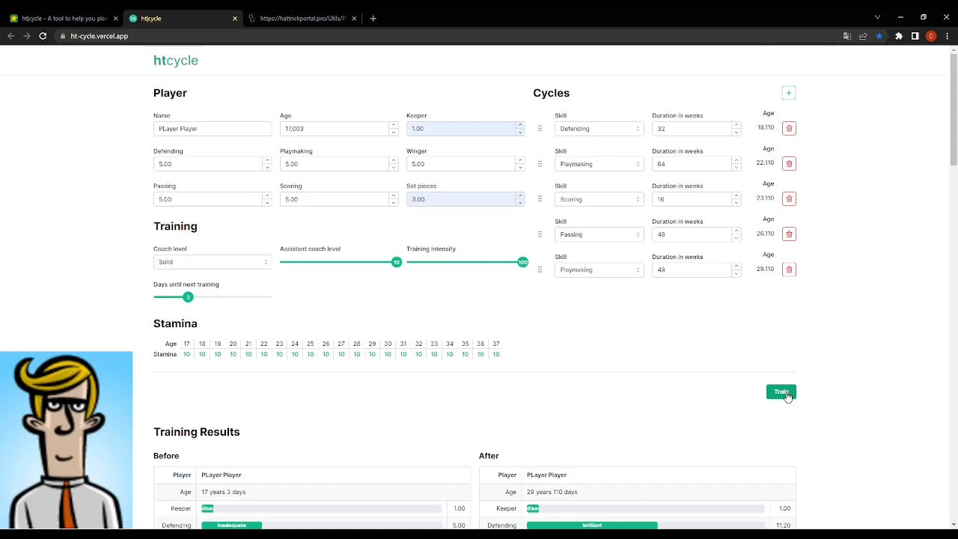
Retrain and view results at age 29: Playmaking 18.42, Passing 14.17, Defending 11.20.
{"action": "left_click", "coordinate": [781, 392]}
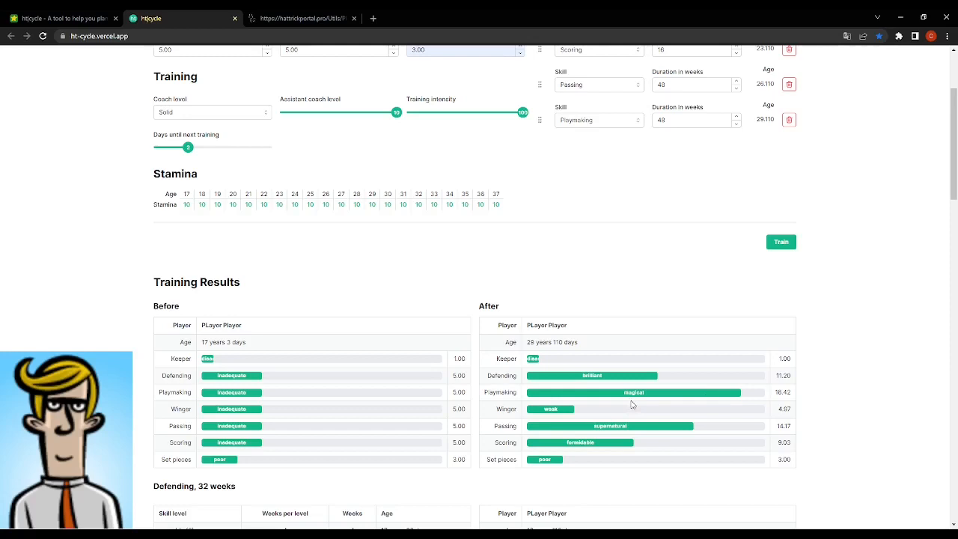
{"action": "scroll", "scroll_direction": "down", "scroll_amount": 3}
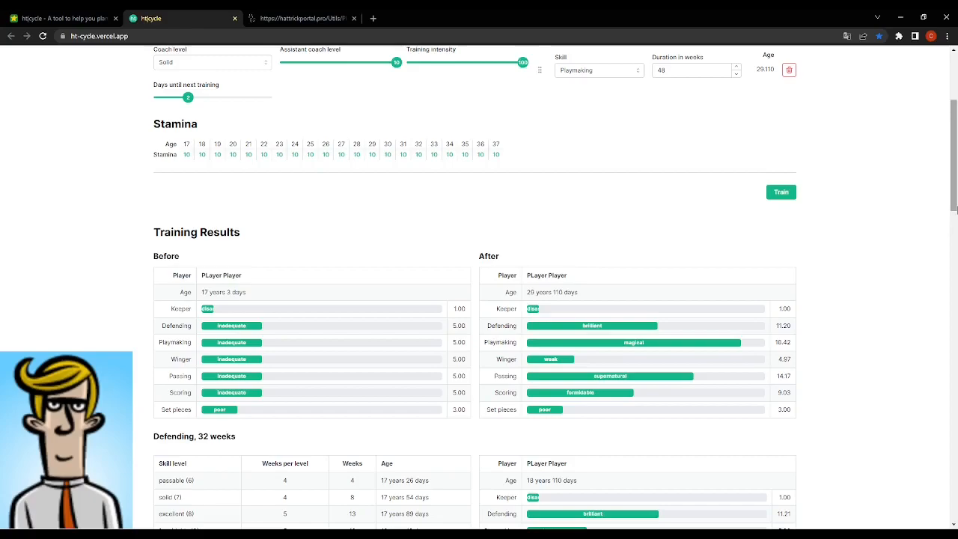
{"action": "scroll", "scroll_direction": "down", "scroll_amount": 3}
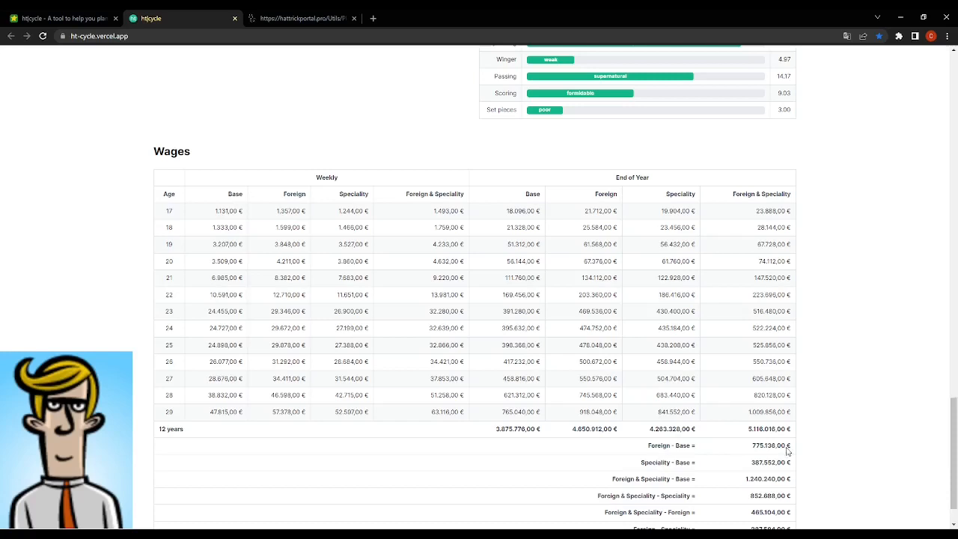
{"action": "mouse_move", "coordinate": [636, 417]}
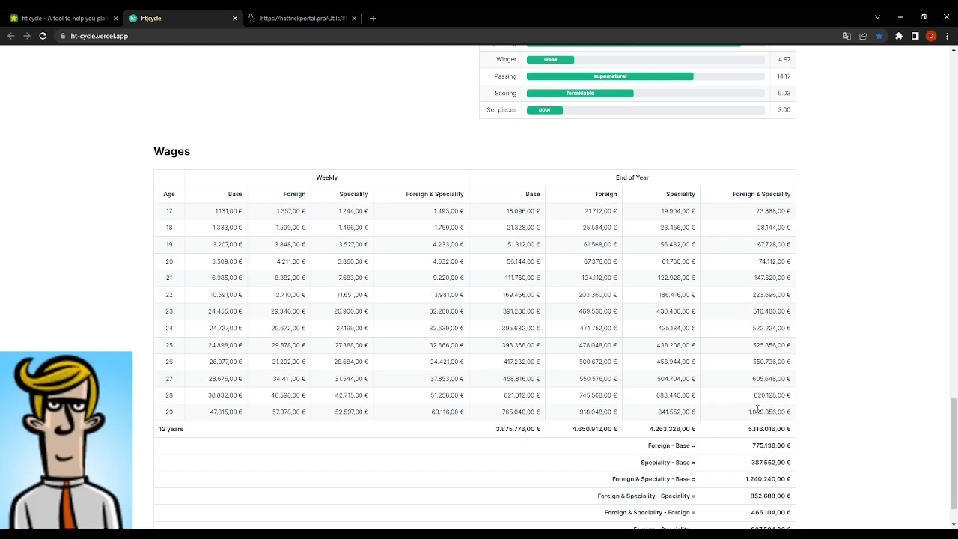
{"action": "mouse_move", "coordinate": [812, 438]}
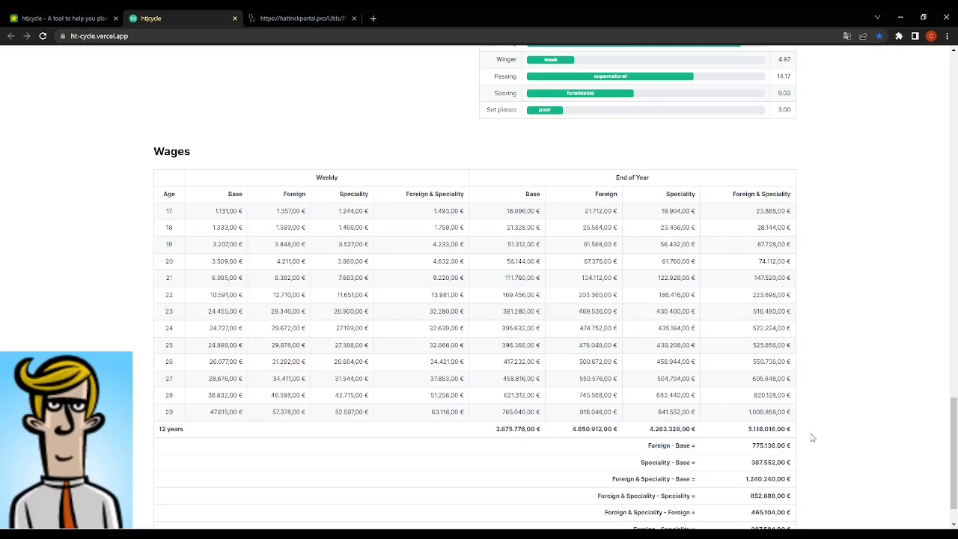